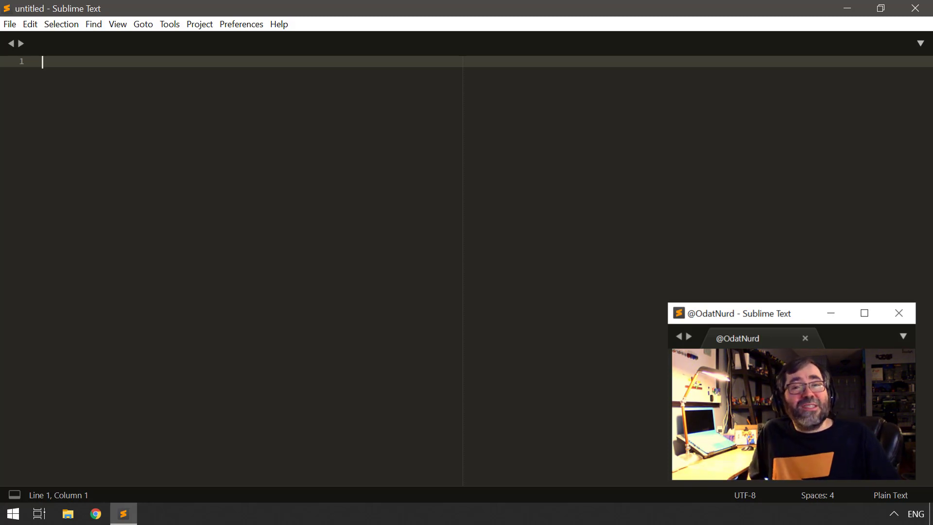
# Step: Show the Tools menu with its Record, Playback and Save Macro commands
pyautogui.click(170, 24)
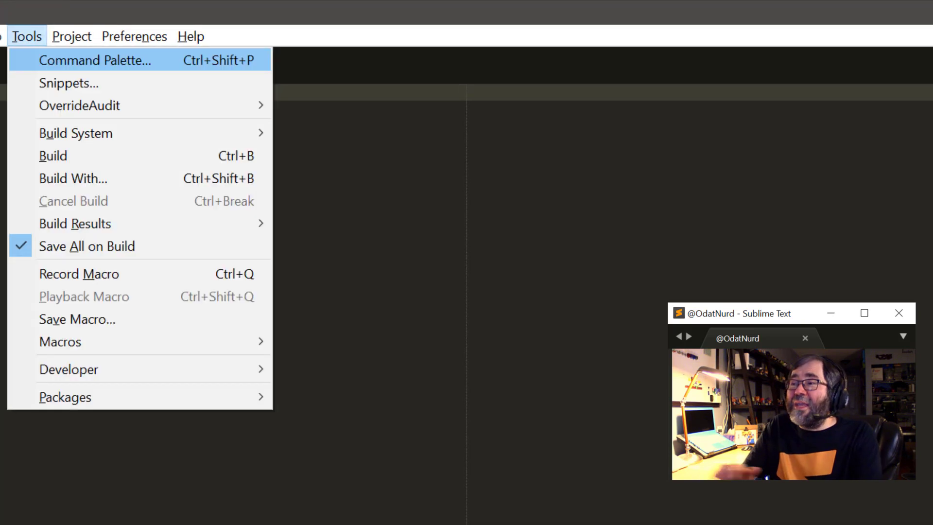
pyautogui.moveTo(80, 105)
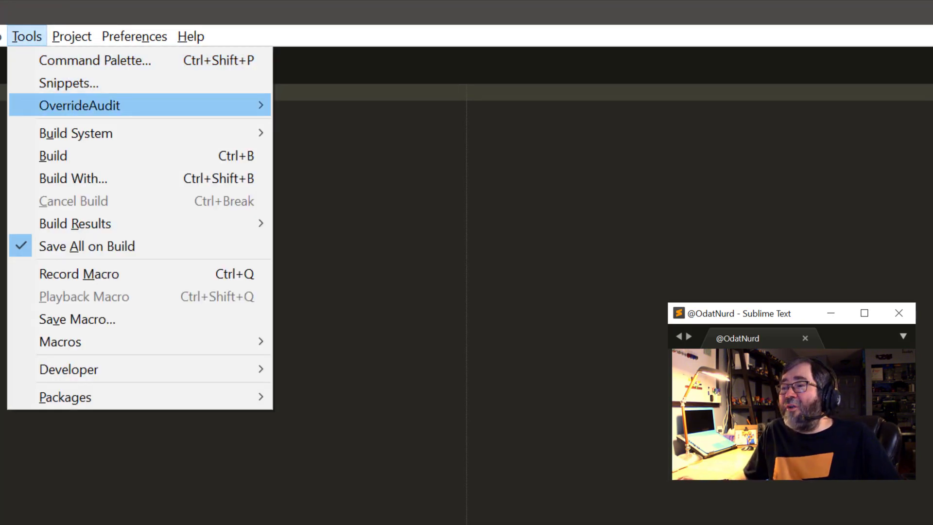
pyautogui.moveTo(78, 274)
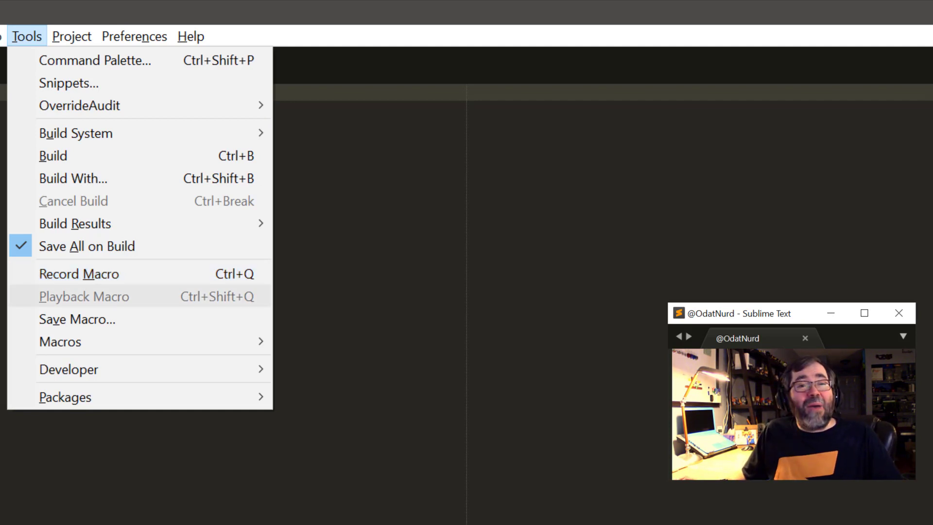
pyautogui.moveTo(76, 318)
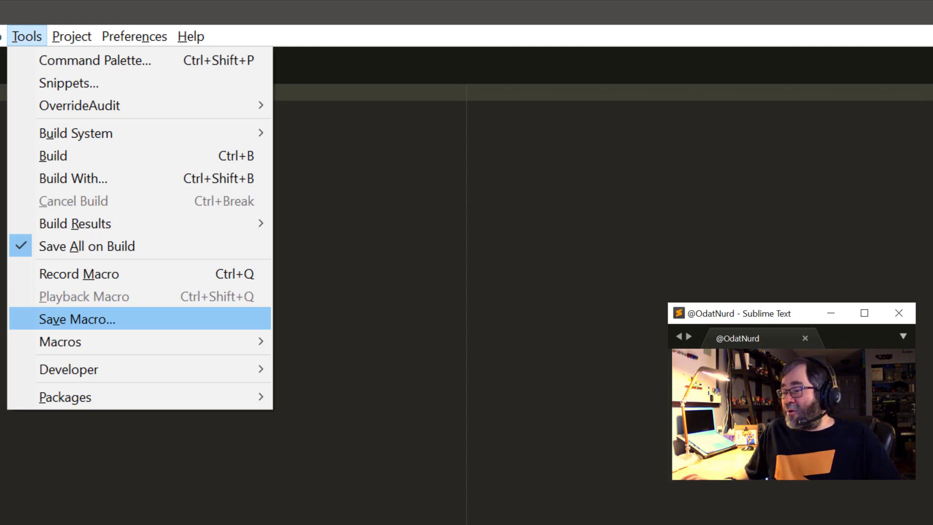
pyautogui.moveTo(82, 296)
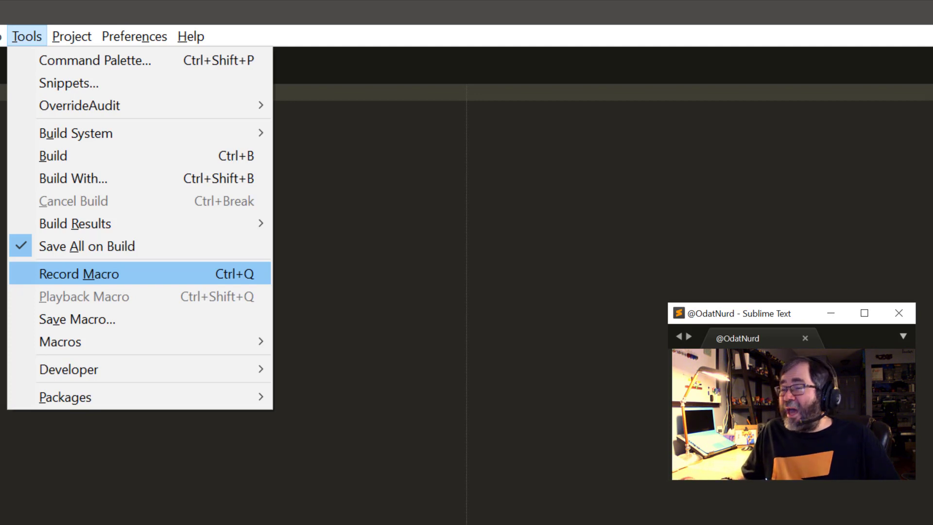
pyautogui.moveTo(84, 296)
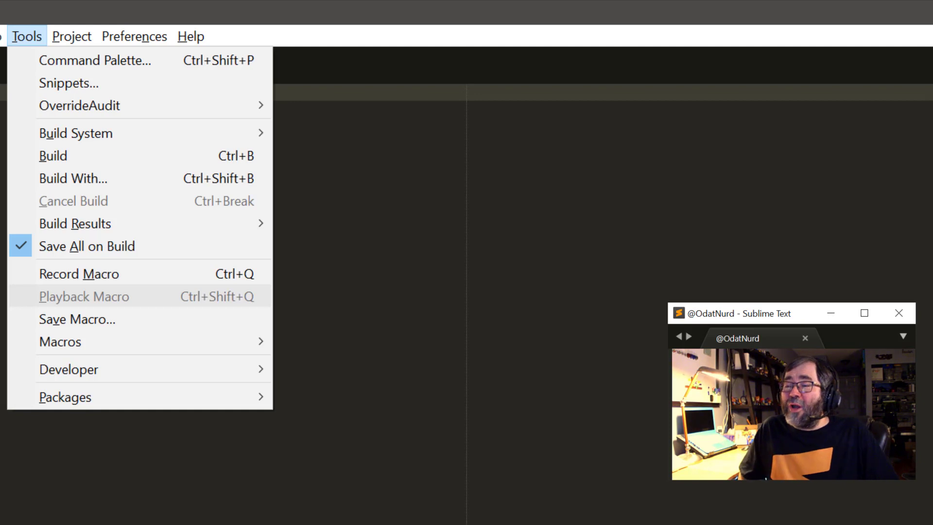
pyautogui.moveTo(79, 275)
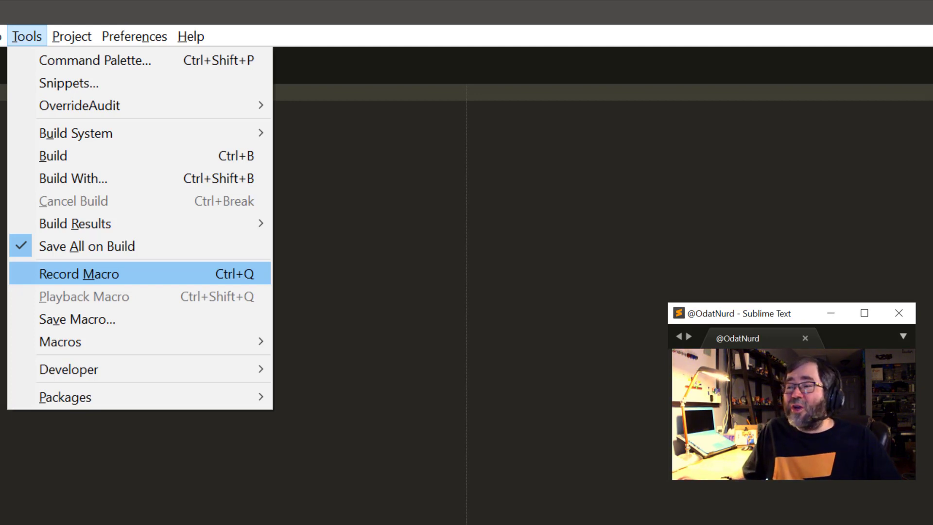
pyautogui.moveTo(84, 296)
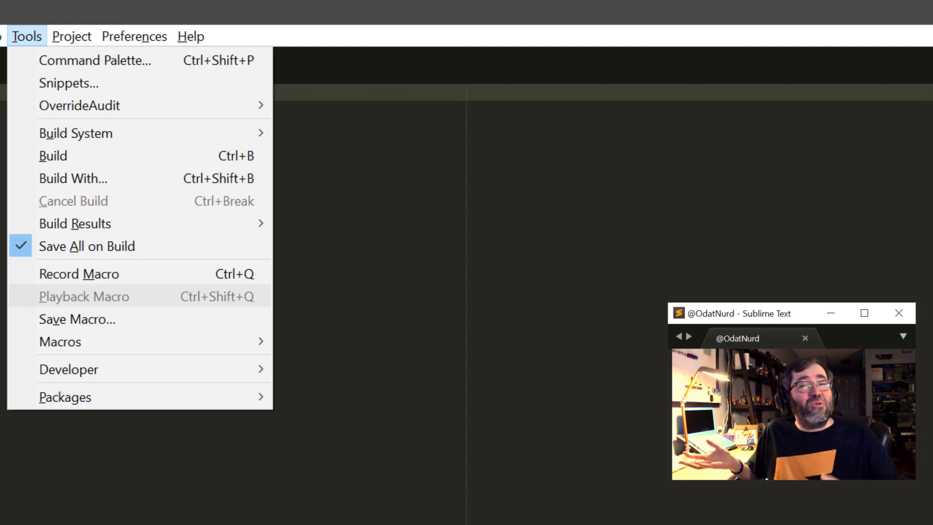
pyautogui.moveTo(77, 319)
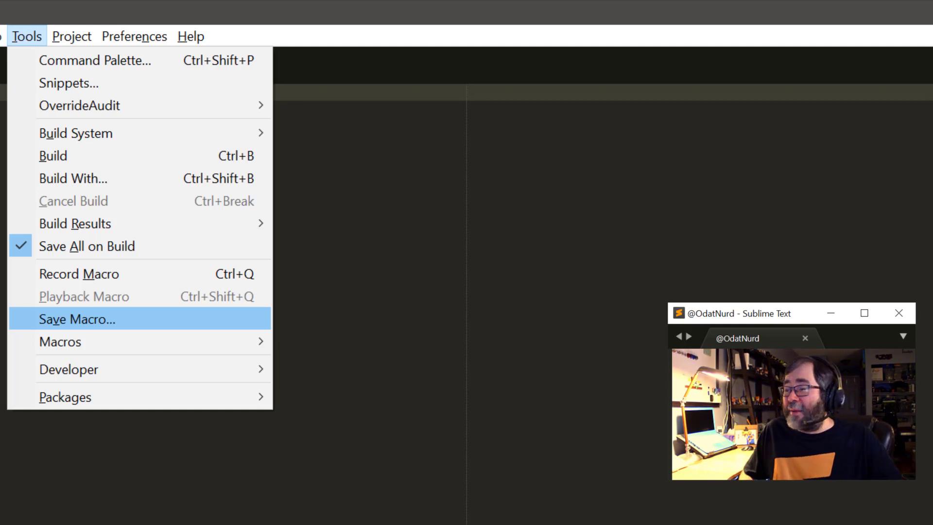
pyautogui.moveTo(61, 342)
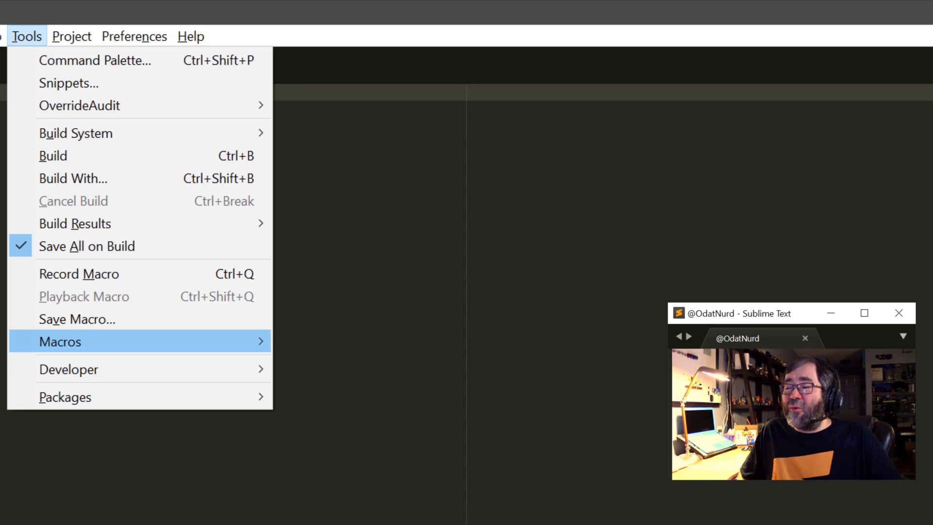
# Step: Expand Tools > Macros to reveal Default, PackageDev and User macro collections
pyautogui.click(59, 341)
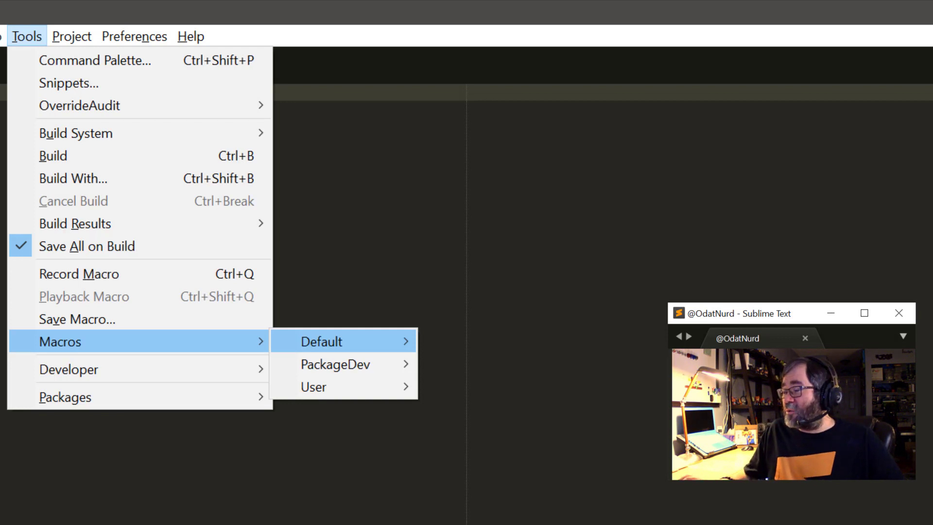
pyautogui.moveTo(333, 363)
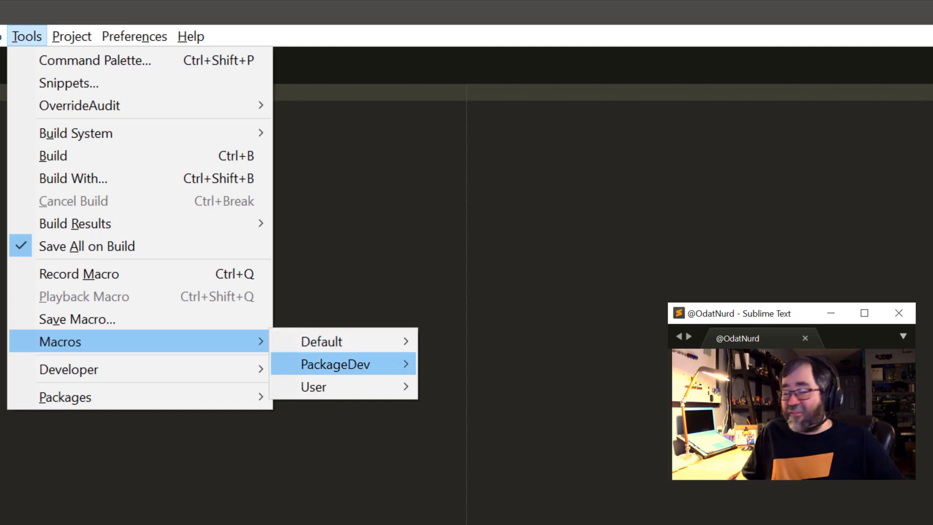
pyautogui.moveTo(341, 387)
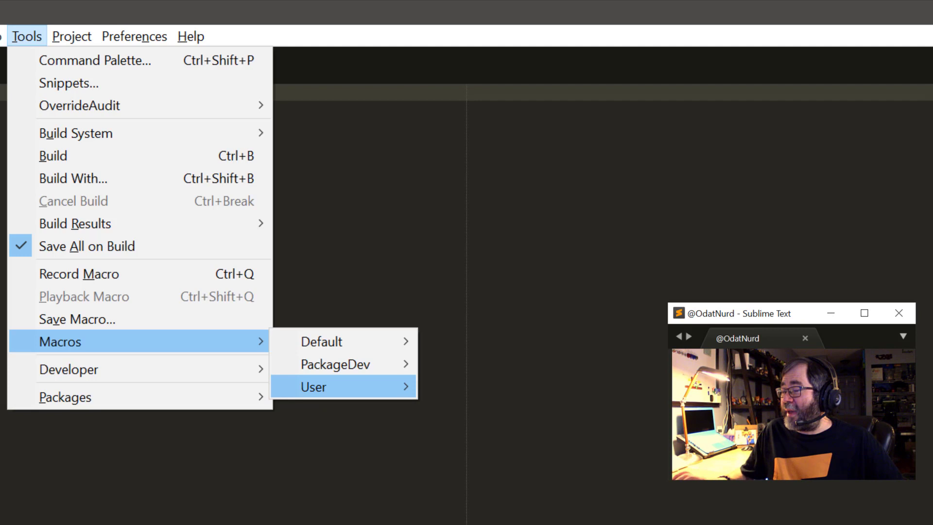
pyautogui.moveTo(343, 342)
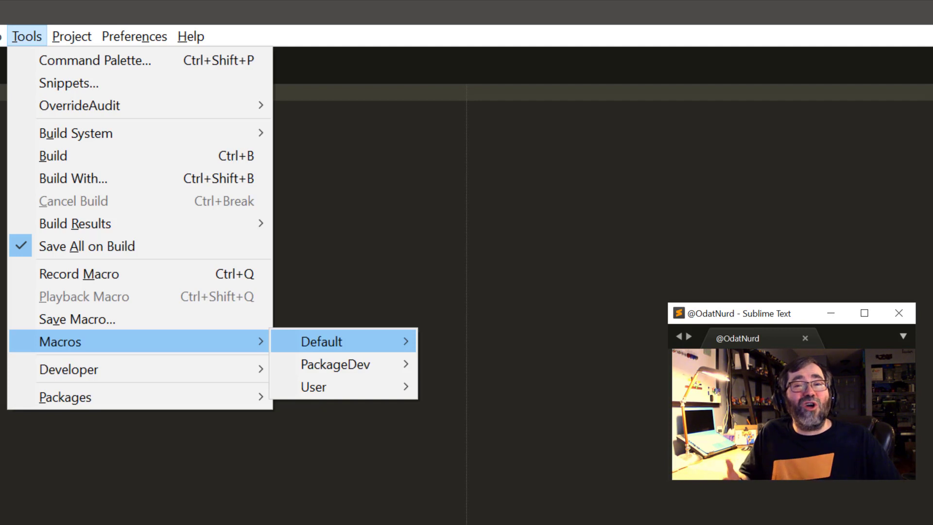
pyautogui.moveTo(321, 342)
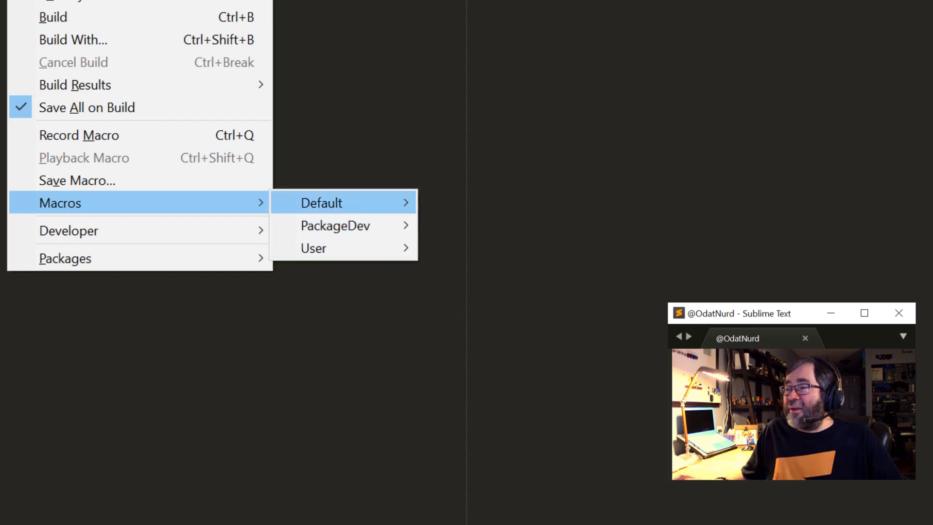
pyautogui.moveTo(313, 249)
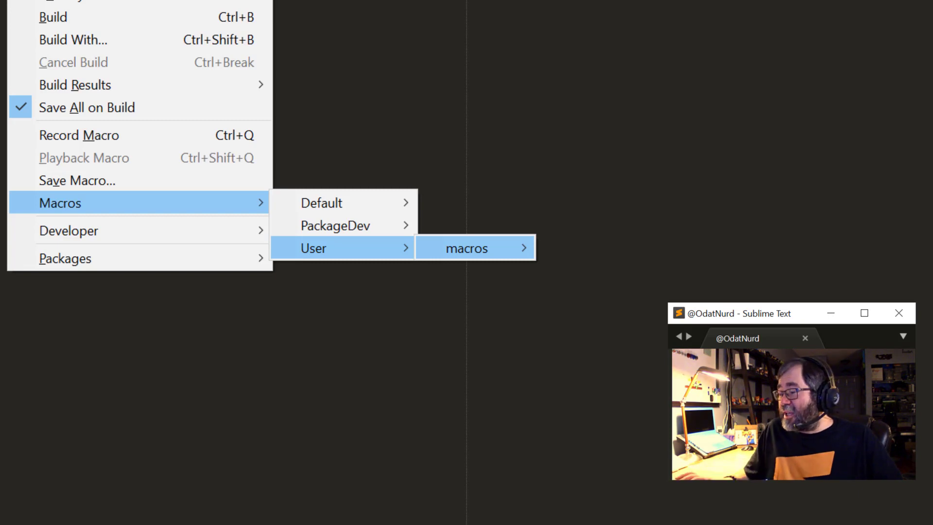
pyautogui.moveTo(467, 248)
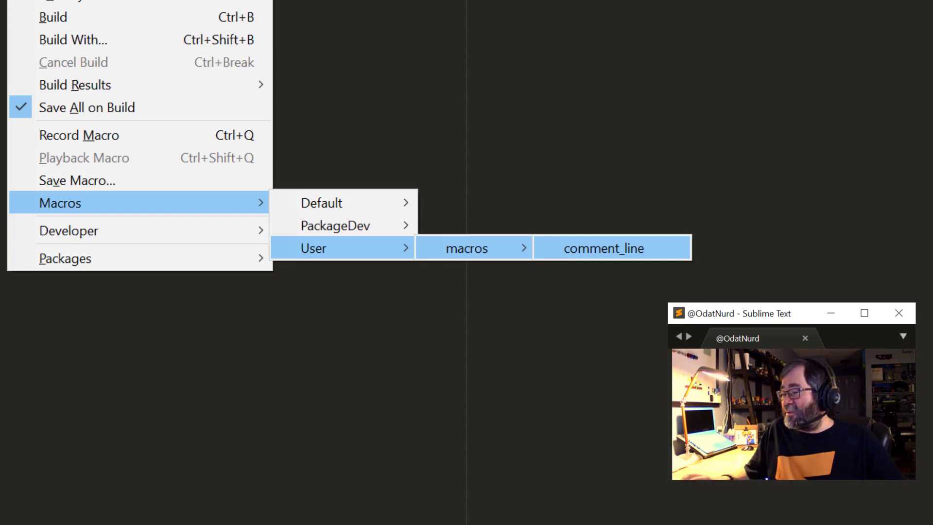
pyautogui.moveTo(336, 225)
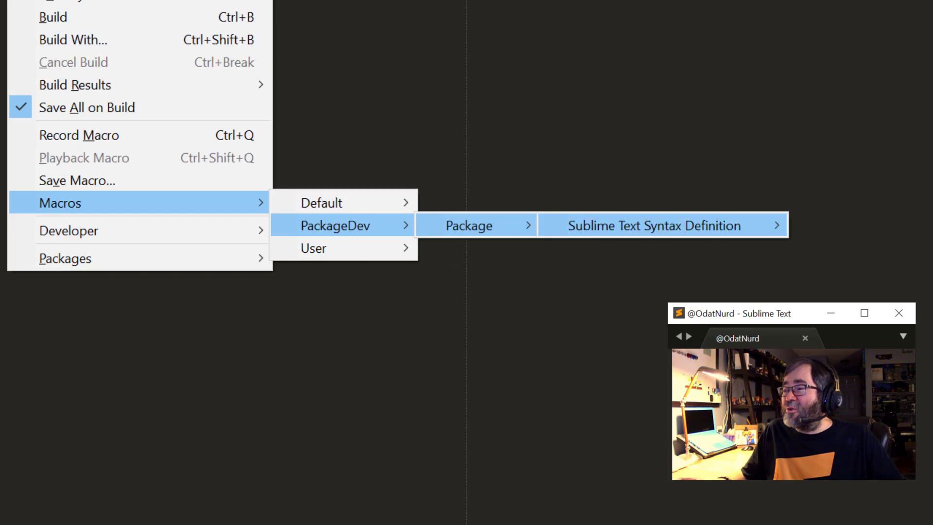
pyautogui.moveTo(653, 226)
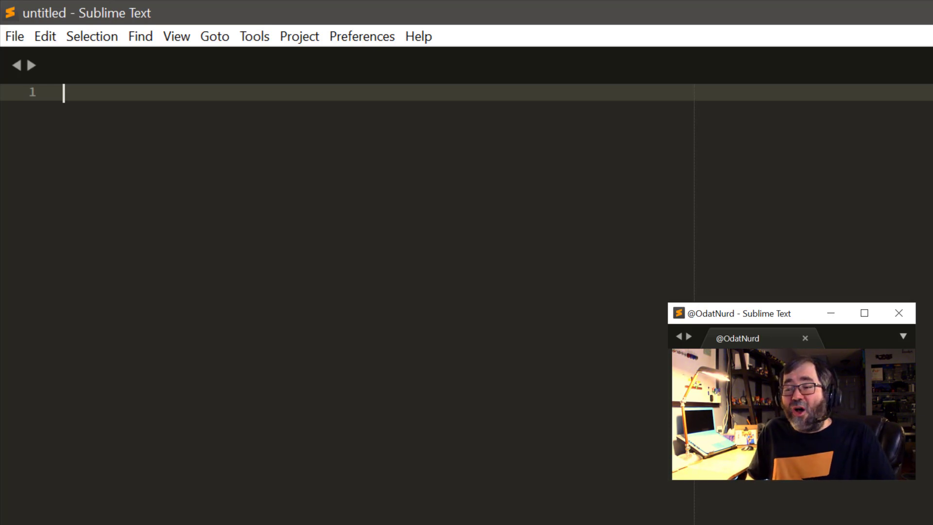
# Step: While recording, enter 'Hello, world!' and an indented 'Hi!' on the next line
pyautogui.write('Hello')
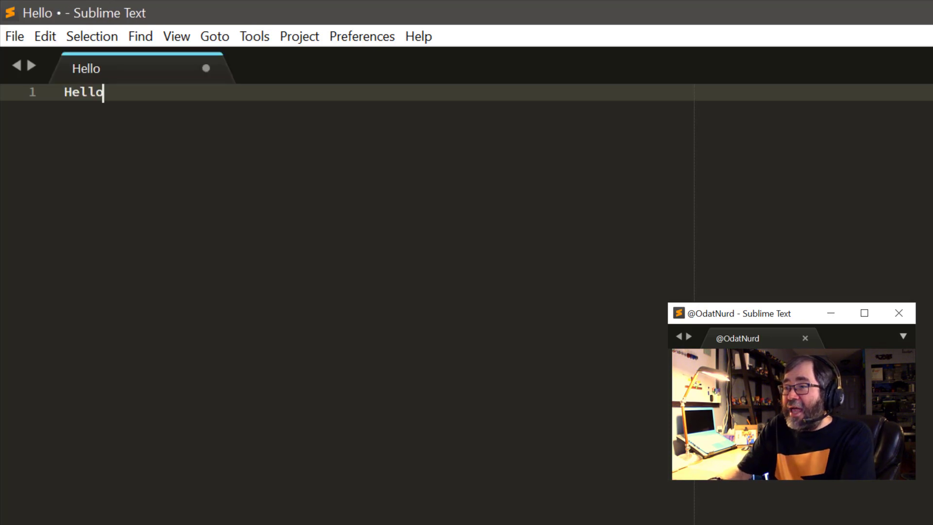
pyautogui.write(', world!')
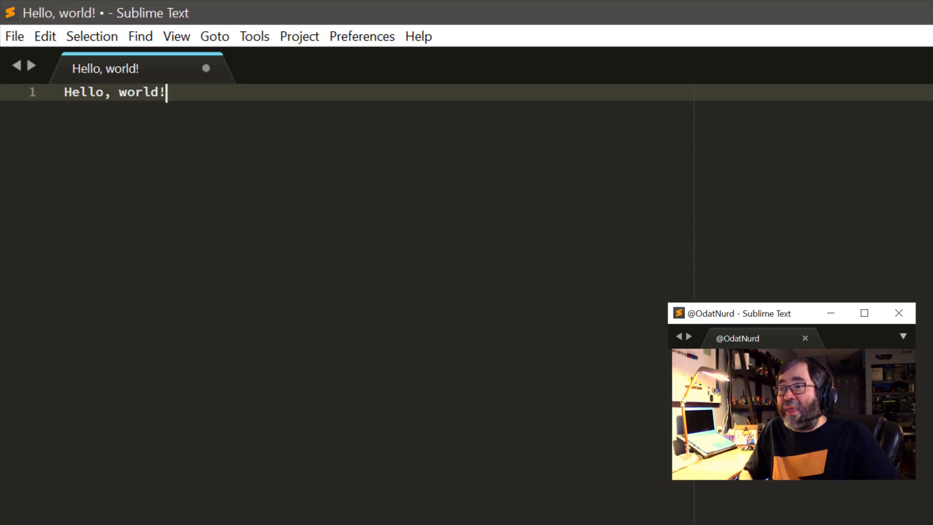
pyautogui.press('Enter')
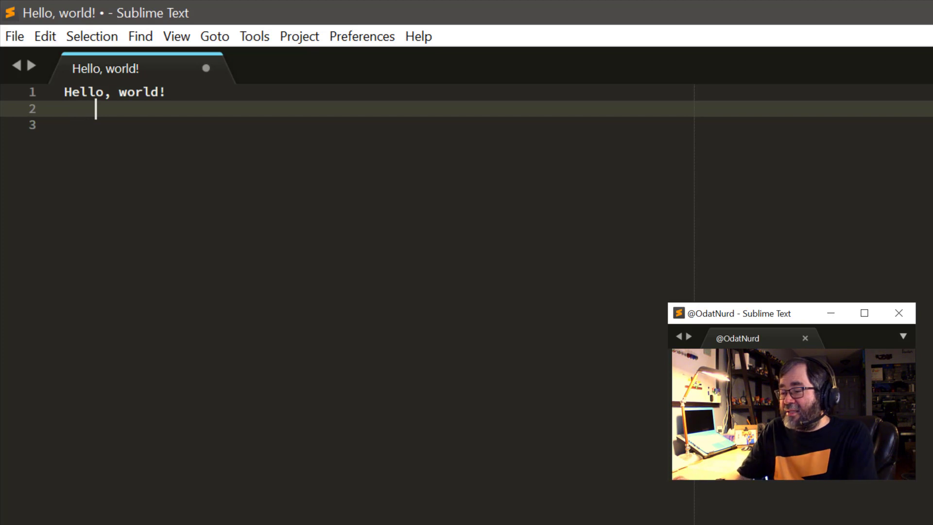
pyautogui.write('Hi!')
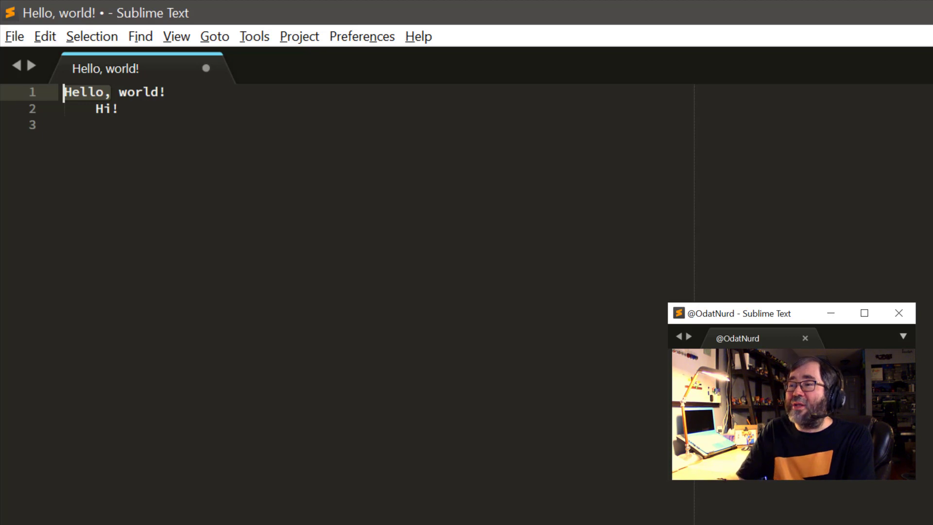
# Step: Stop recording the macro and confirm Playback Macro is now available
pyautogui.click(255, 36)
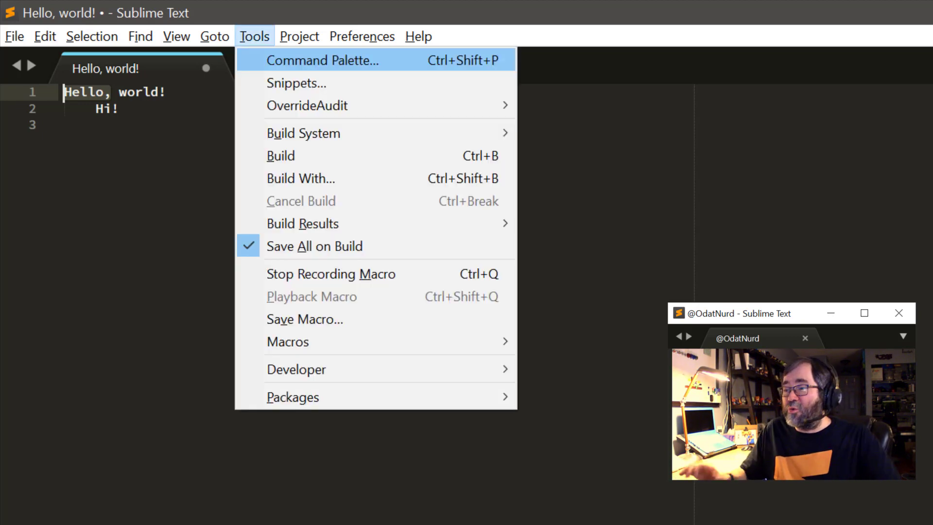
pyautogui.moveTo(314, 246)
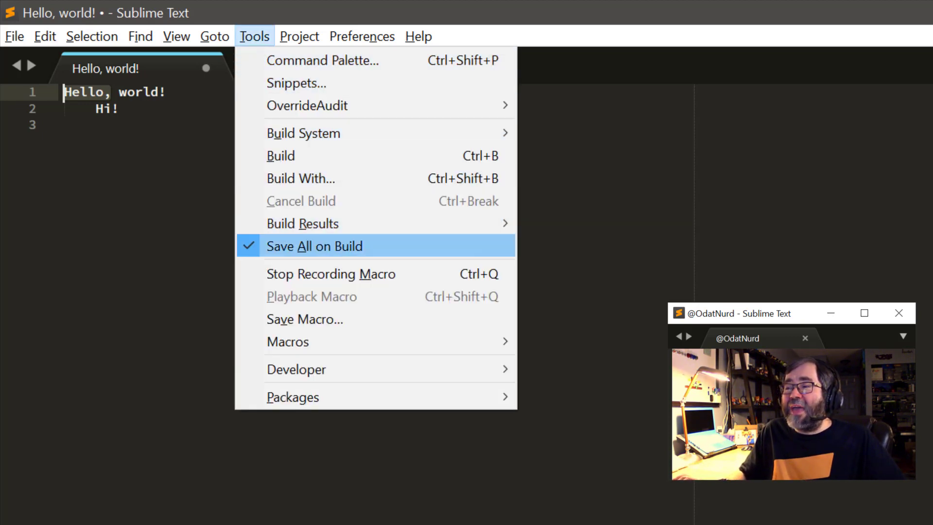
pyautogui.moveTo(330, 274)
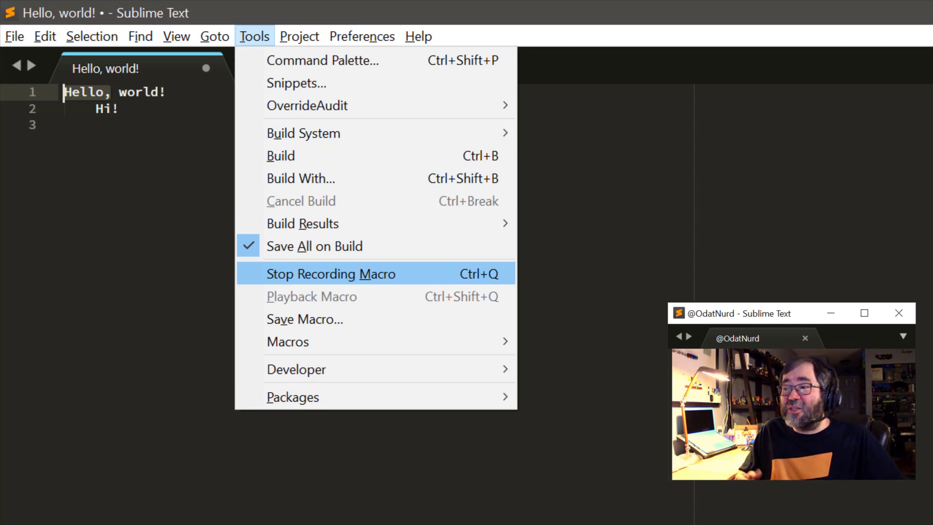
pyautogui.click(330, 274)
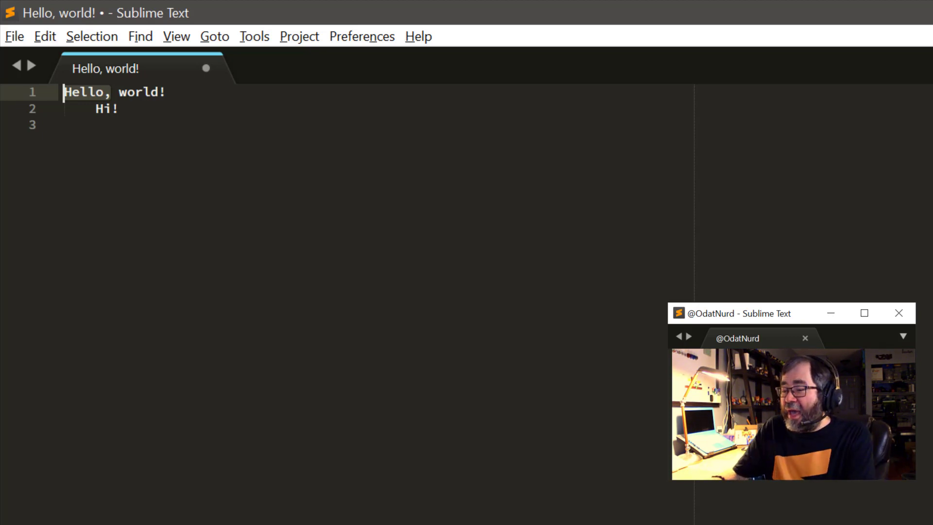
pyautogui.click(253, 36)
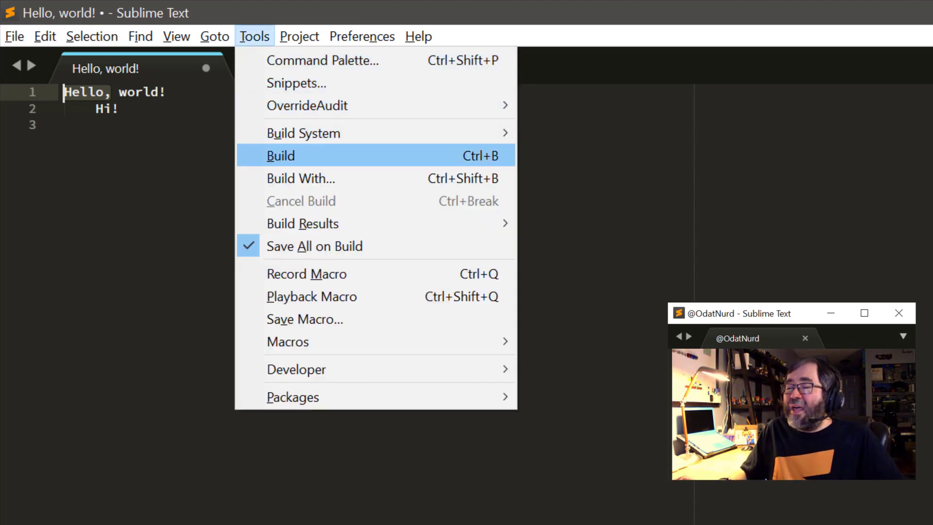
pyautogui.moveTo(311, 296)
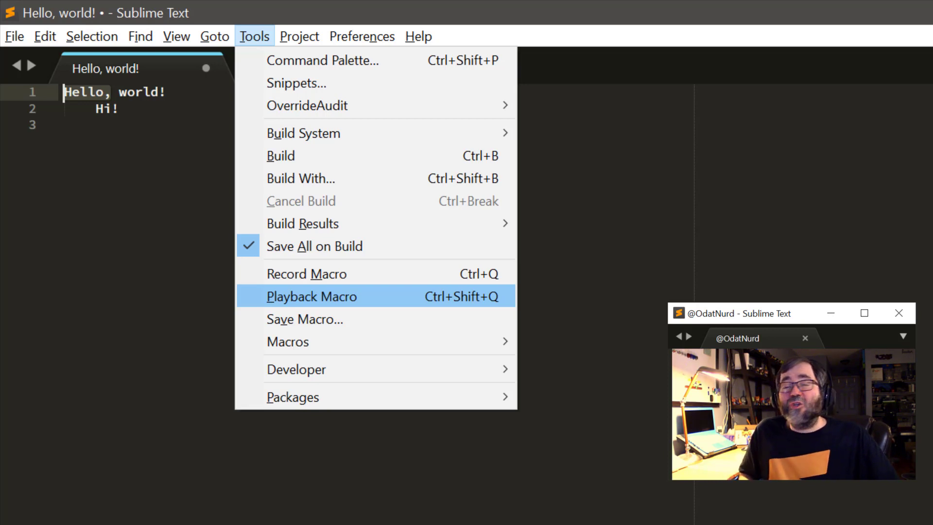
pyautogui.click(311, 295)
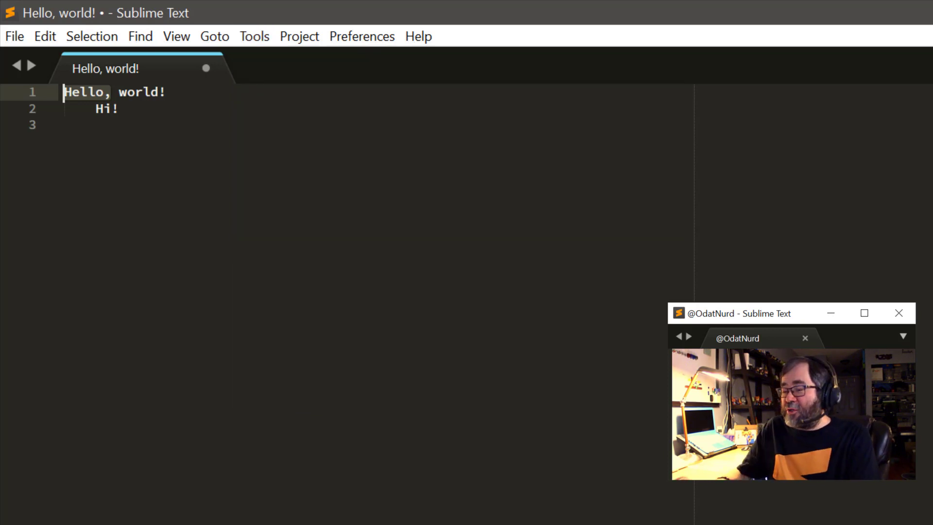
# Step: Play back the recorded macro in a new empty file, reproducing both lines
pyautogui.press('ctrl+n')
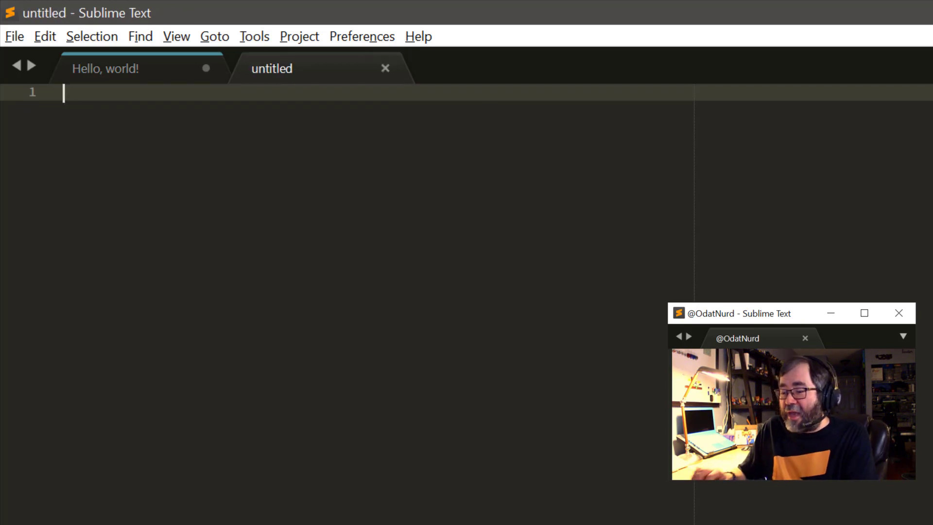
pyautogui.click(255, 36)
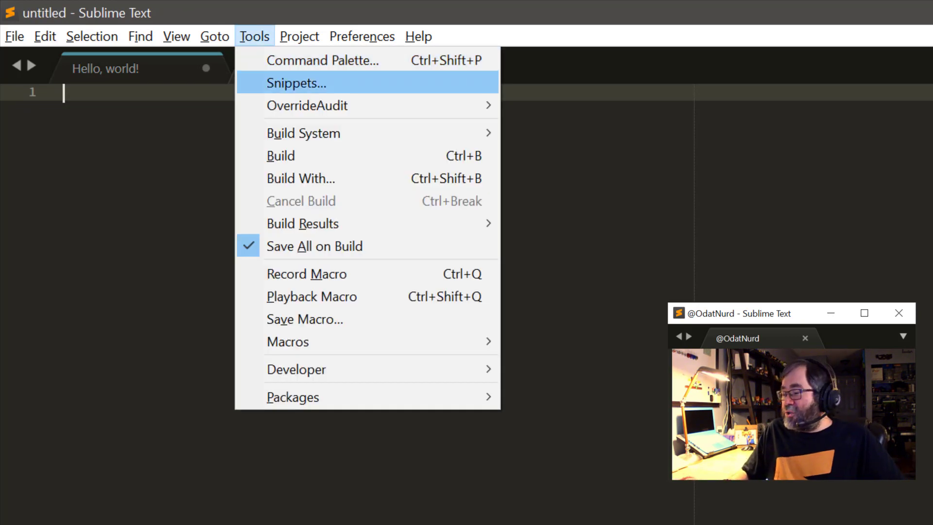
pyautogui.moveTo(311, 297)
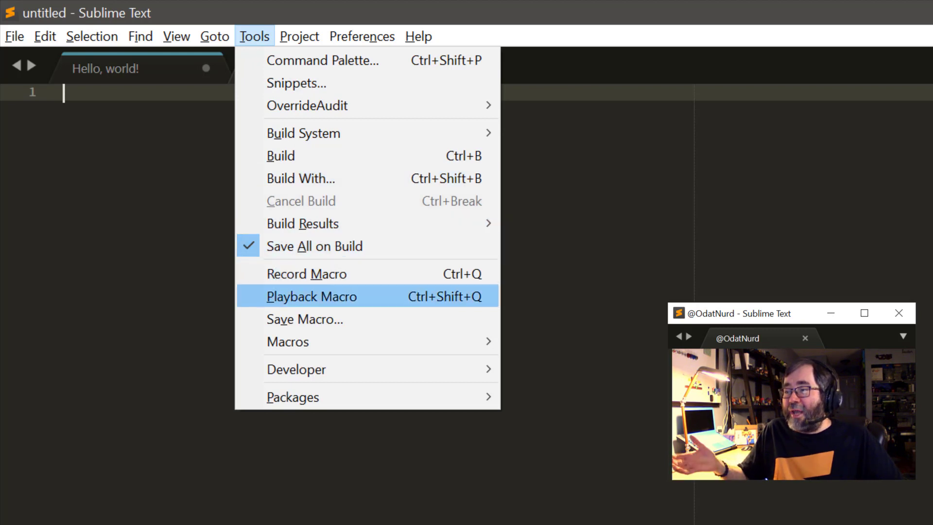
pyautogui.click(311, 296)
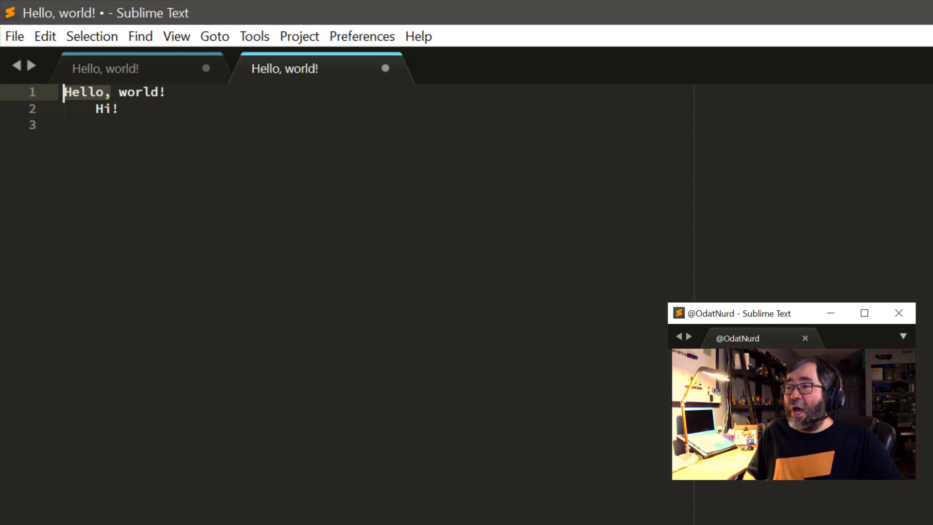
pyautogui.click(254, 36)
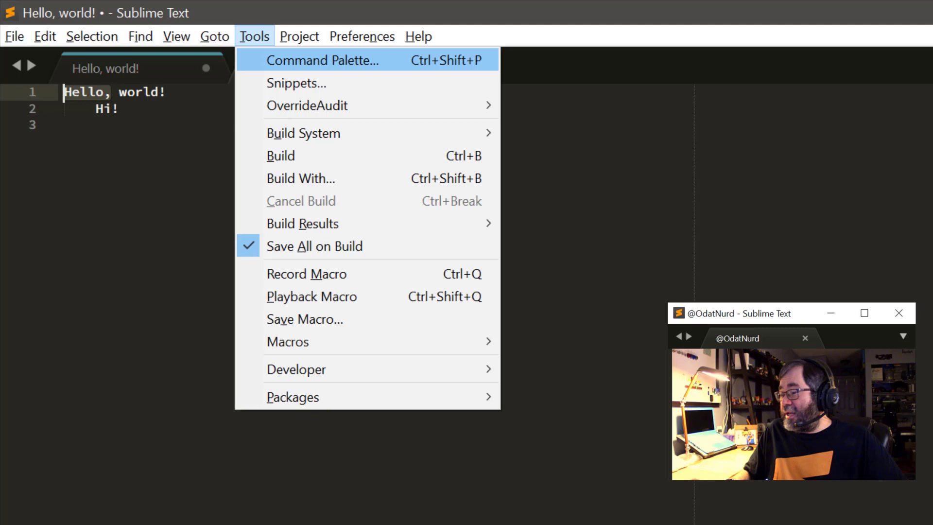
pyautogui.moveTo(311, 296)
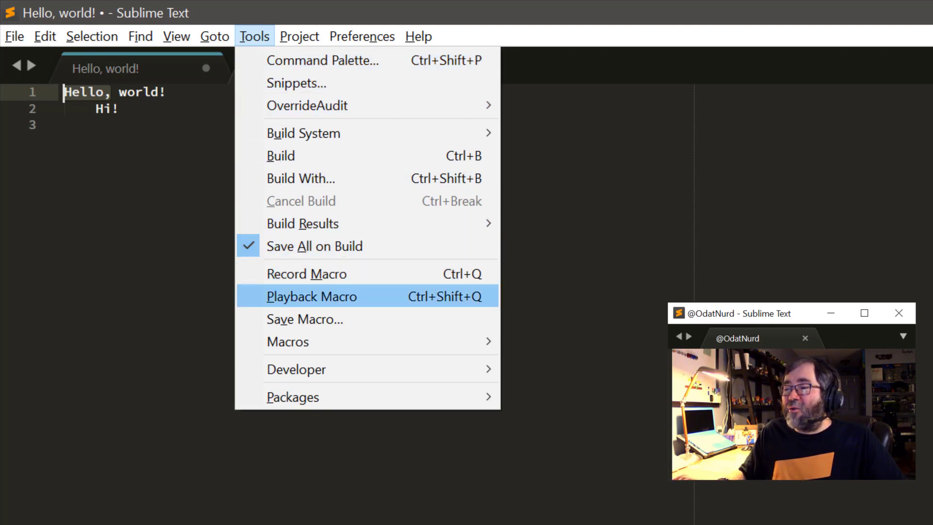
pyautogui.click(305, 319)
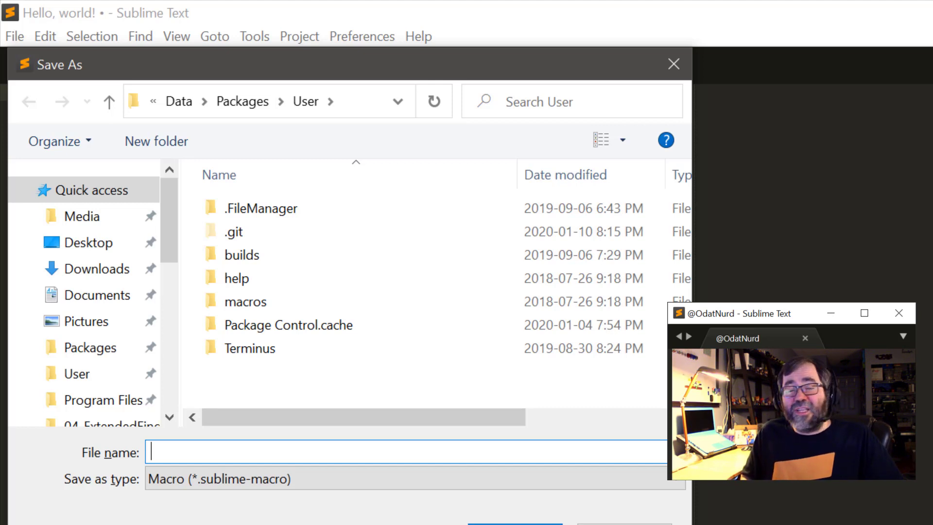
pyautogui.write('Hel')
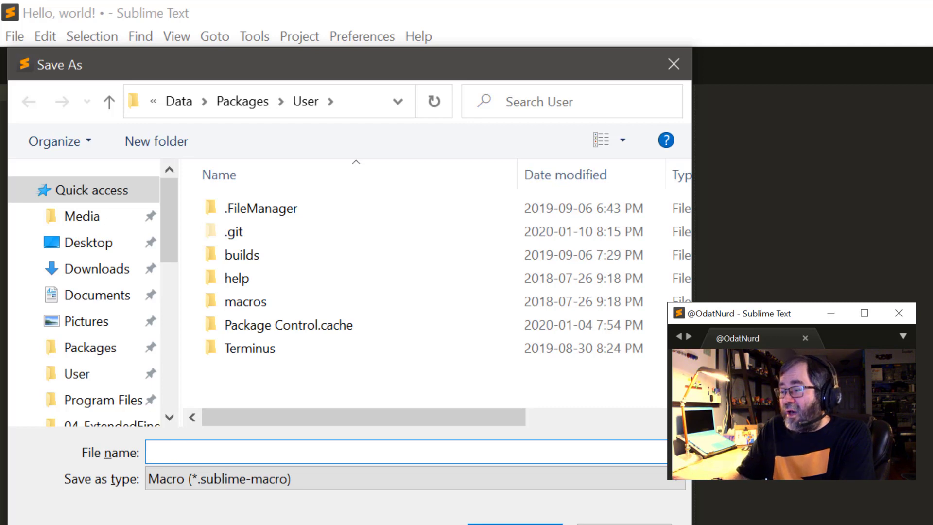
pyautogui.write('Hello.sublime-')
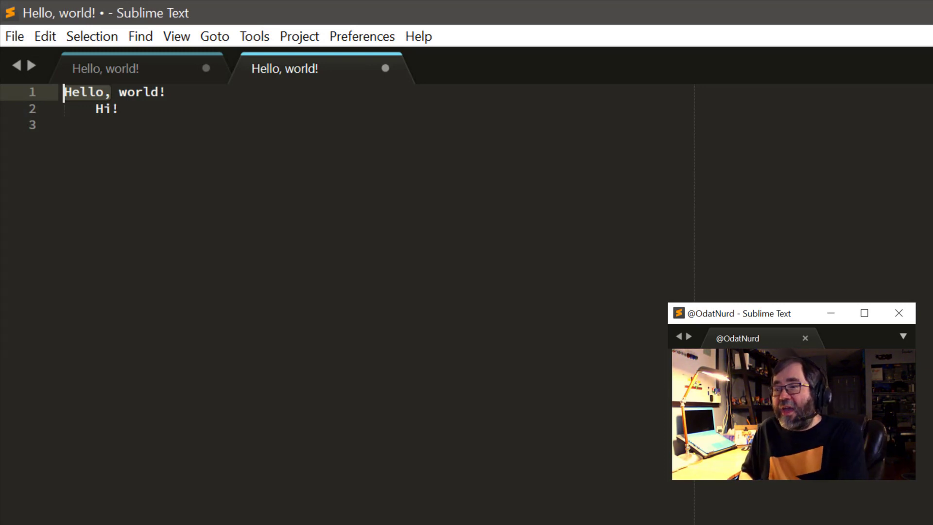
# Step: Run the saved Hello macro from Tools > Macros > User
pyautogui.click(255, 36)
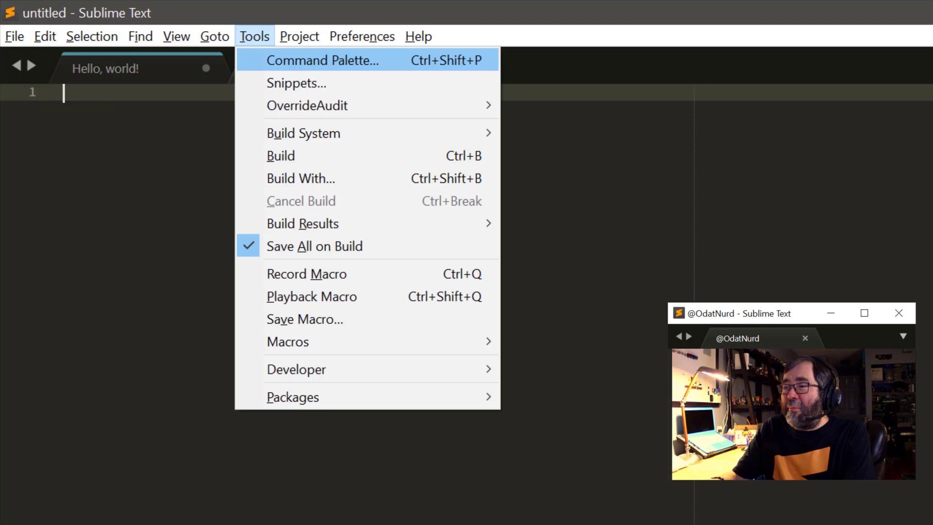
pyautogui.moveTo(302, 224)
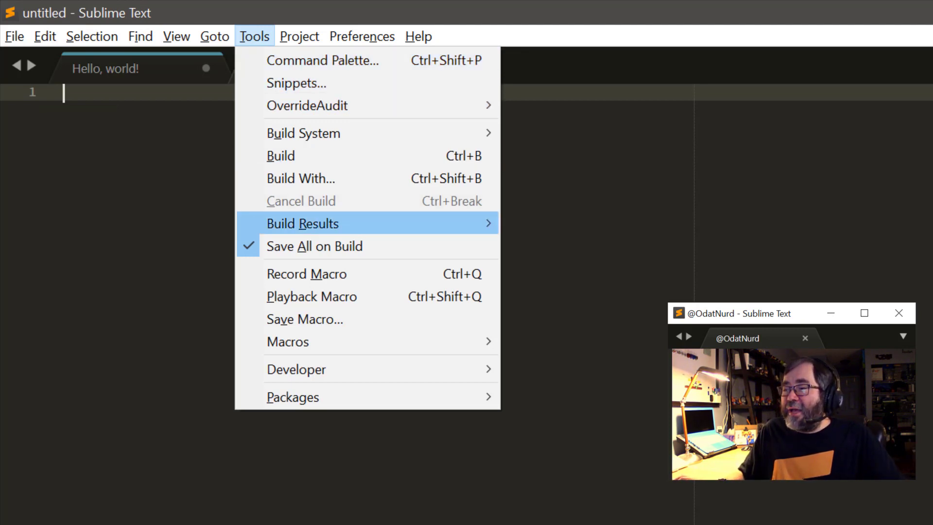
pyautogui.moveTo(288, 342)
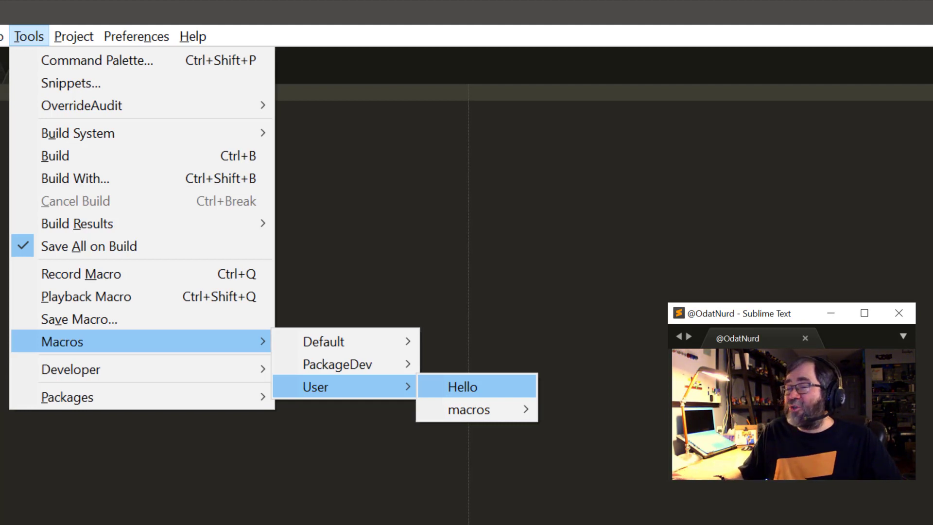
pyautogui.click(463, 387)
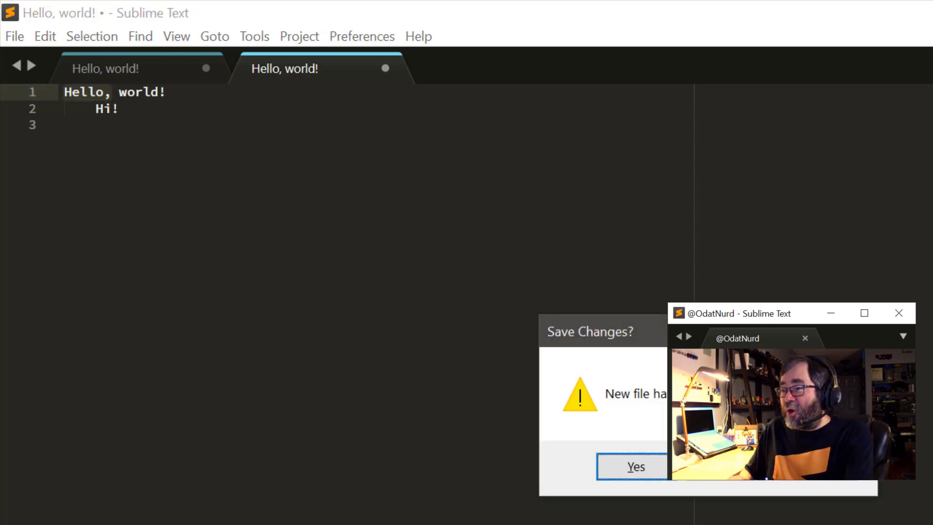
# Step: Discard the macro output and view User/Hello.sublime-macro via View Package File
pyautogui.click(636, 466)
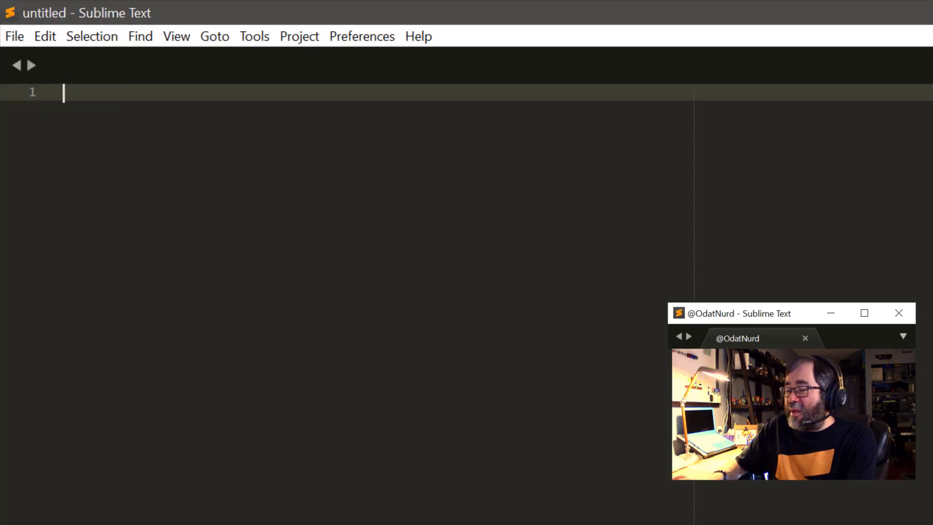
pyautogui.write('vpf')
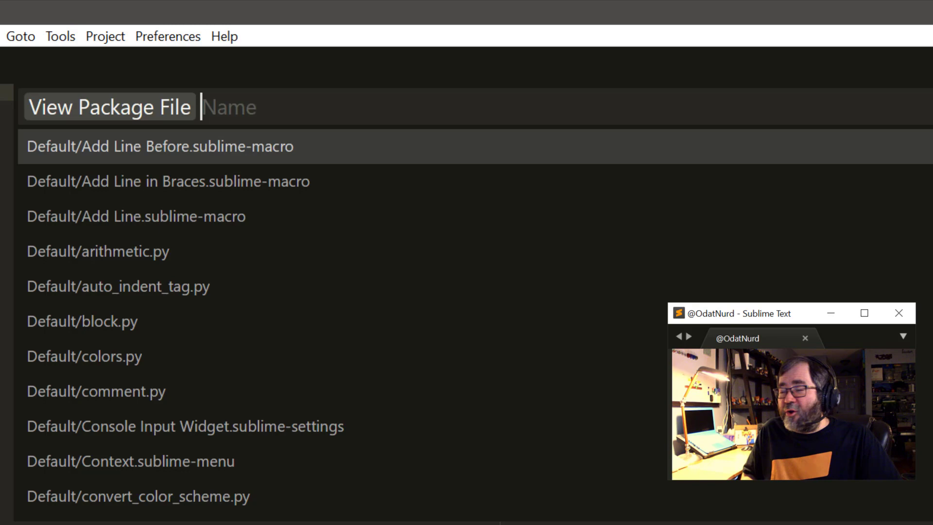
pyautogui.write('hello')
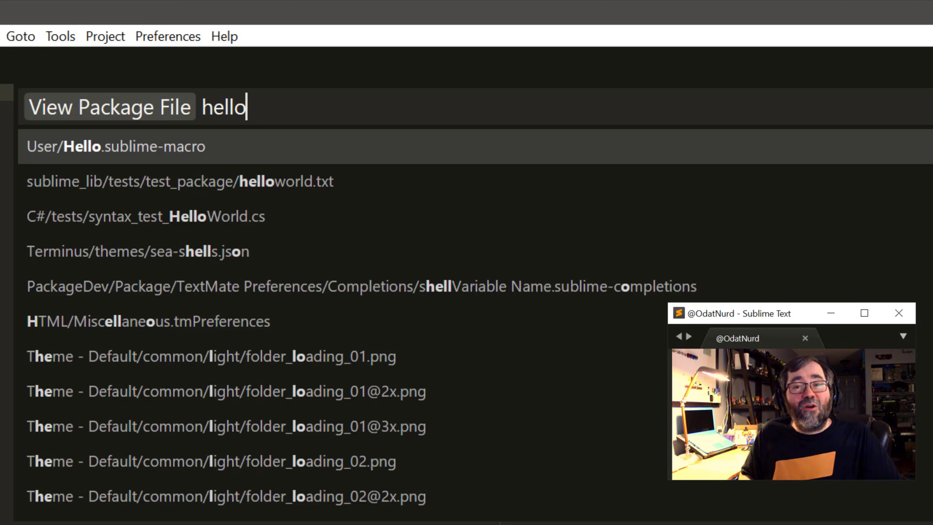
pyautogui.click(112, 148)
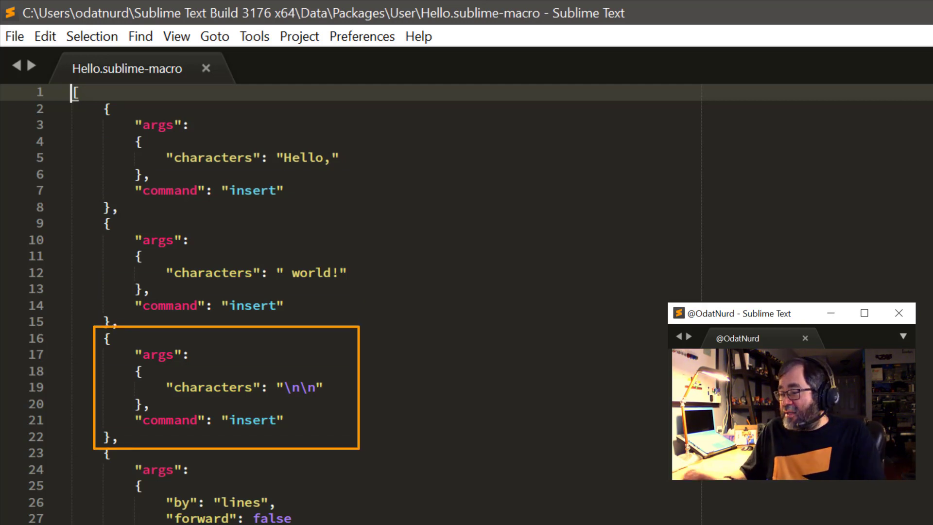
pyautogui.scroll(-3)
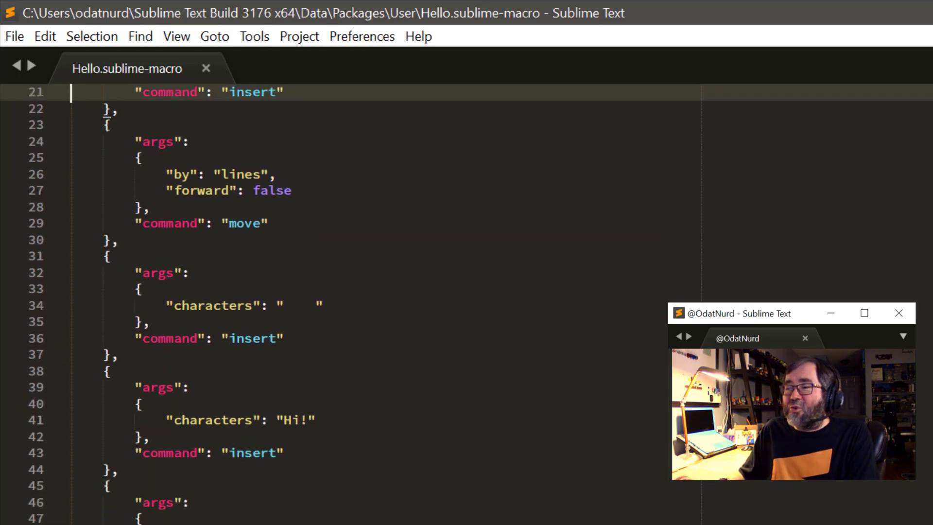
pyautogui.scroll(-3)
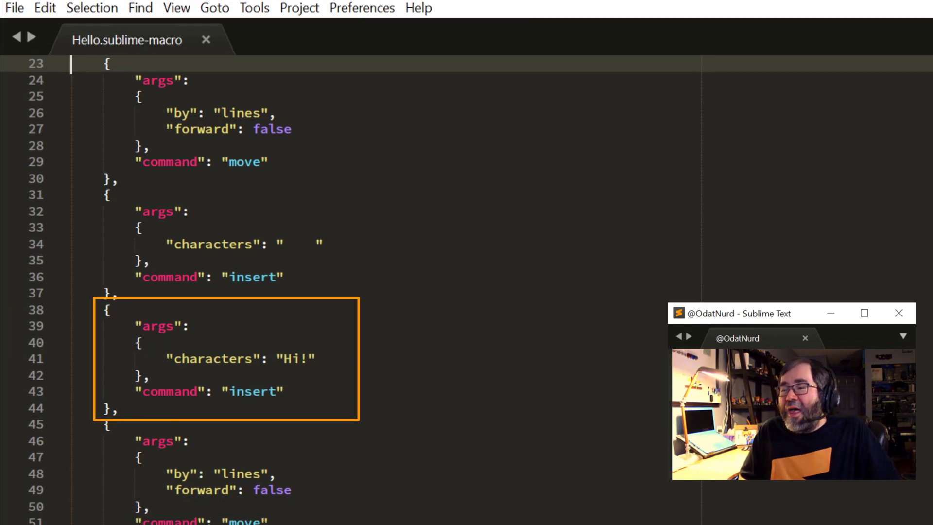
pyautogui.scroll(-3)
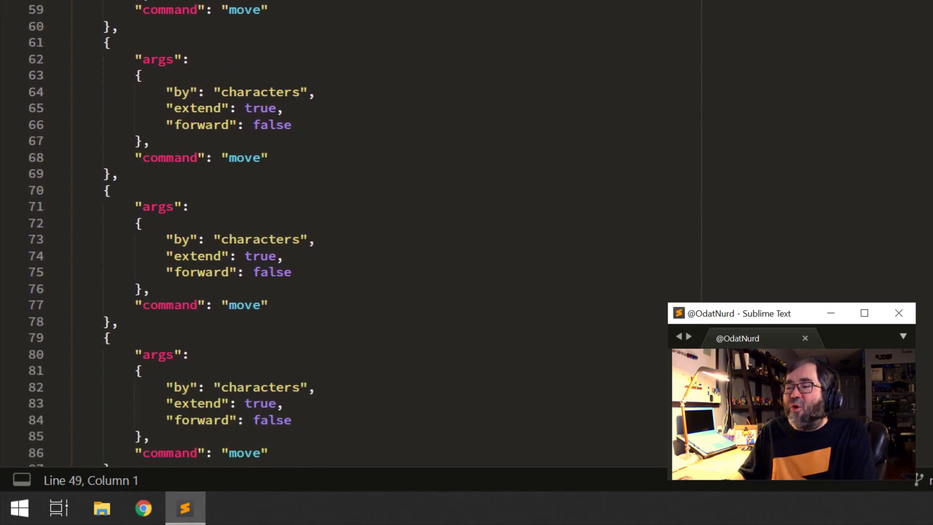
pyautogui.scroll(-3)
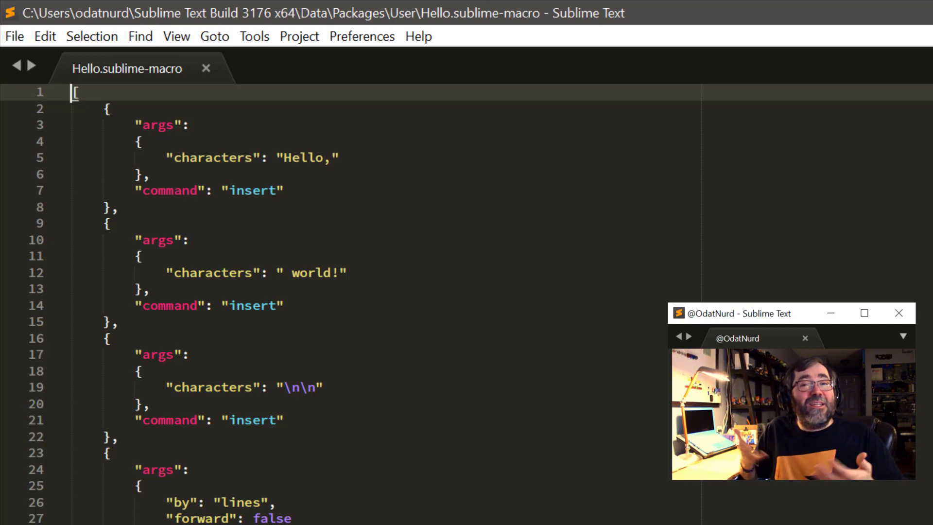
# Step: Browse the Default package's built-in macros such as Add Line Before and Delete Line
pyautogui.click(246, 37)
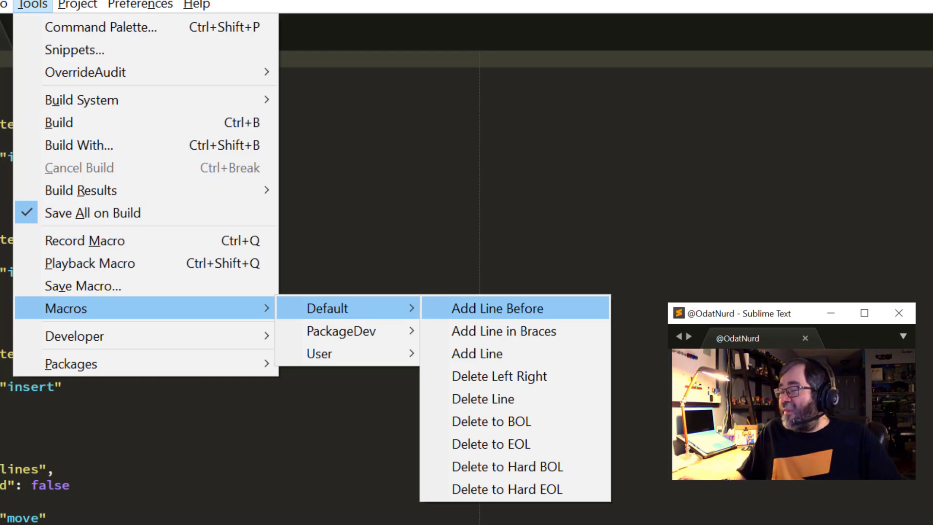
pyautogui.moveTo(499, 376)
pyautogui.write('u')
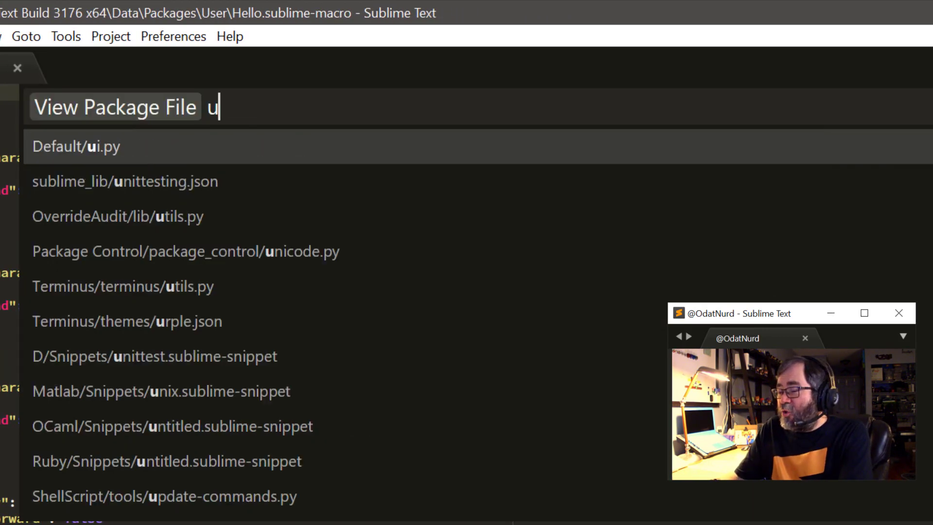
# Step: Find and view User/Default (Windows).sublime-keymap with its commented-out ctrl+/ binding
pyautogui.write('ser window ke')
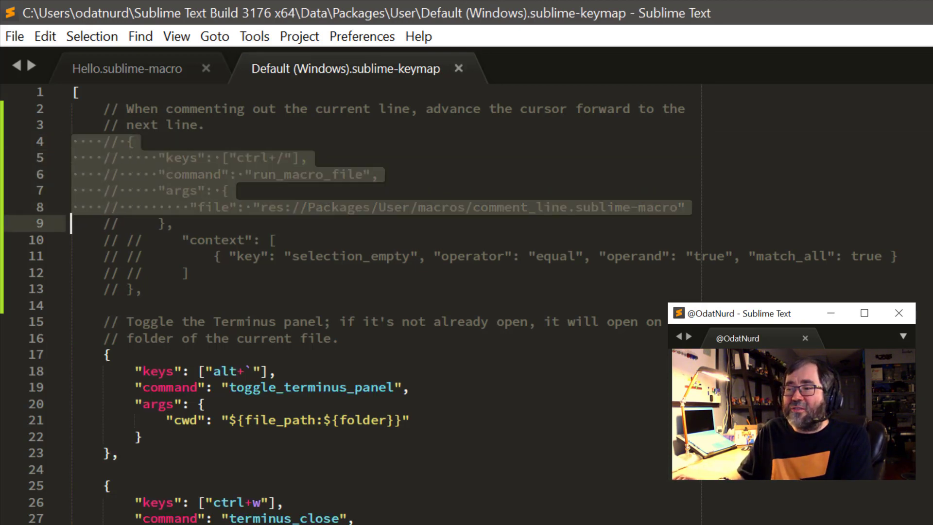
# Step: Uncomment the ctrl+/ run_macro_file binding for comment_line.sublime-macro and its selection_empty context
pyautogui.press('ctrl+/')
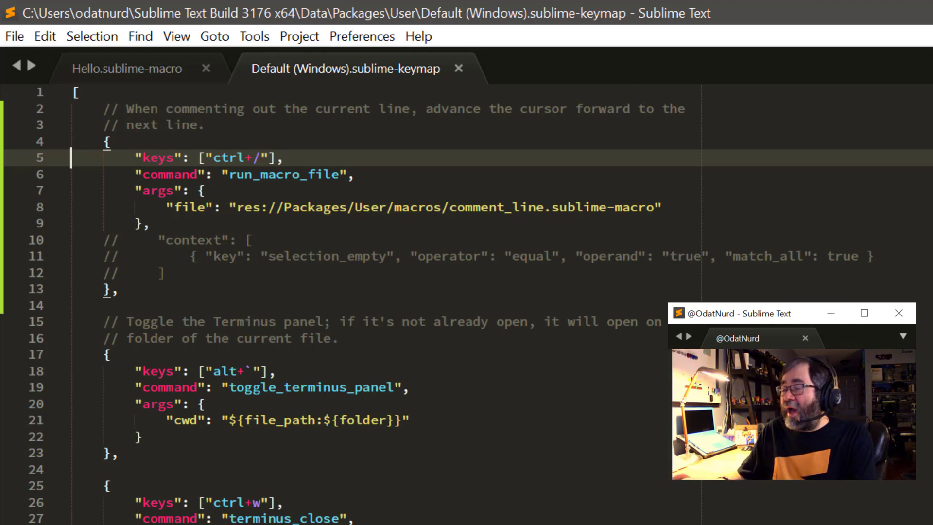
pyautogui.press('ctrl+/')
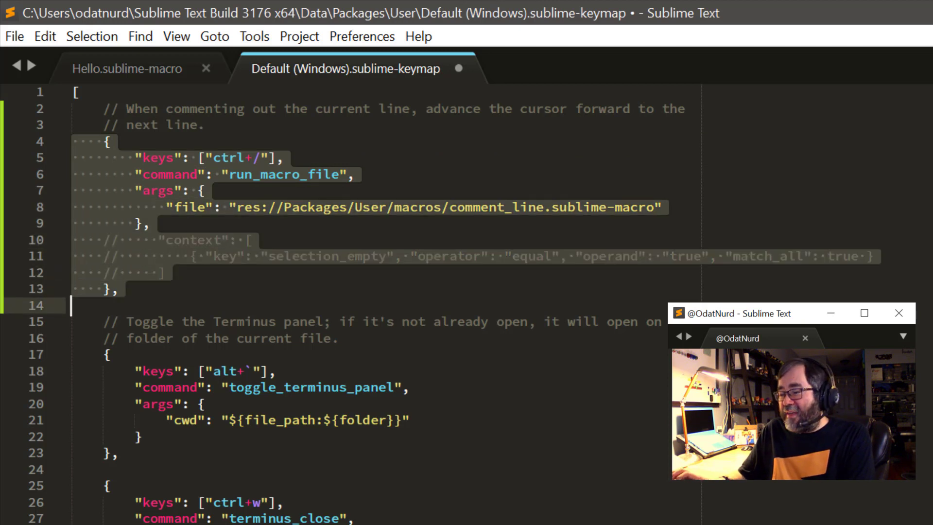
pyautogui.press('ctrl+/')
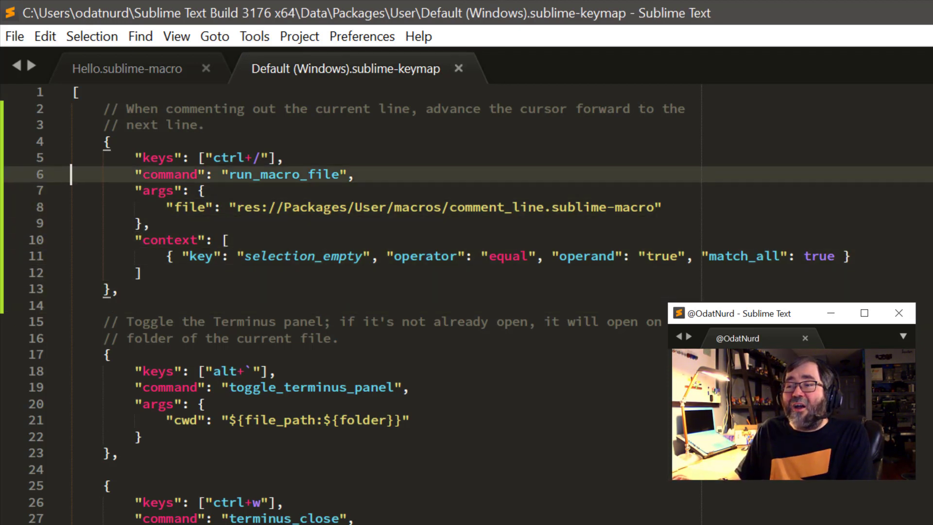
pyautogui.press('ctrl+/')
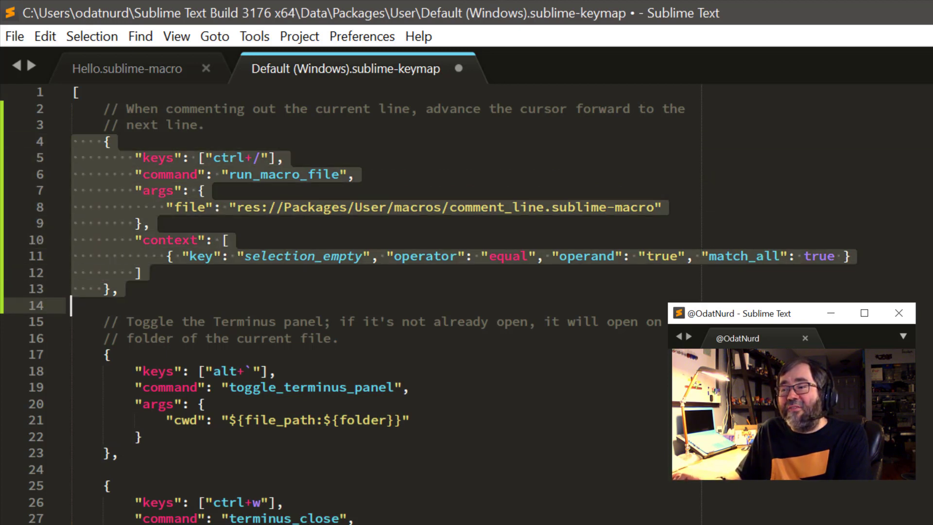
pyautogui.press('ctrl+/')
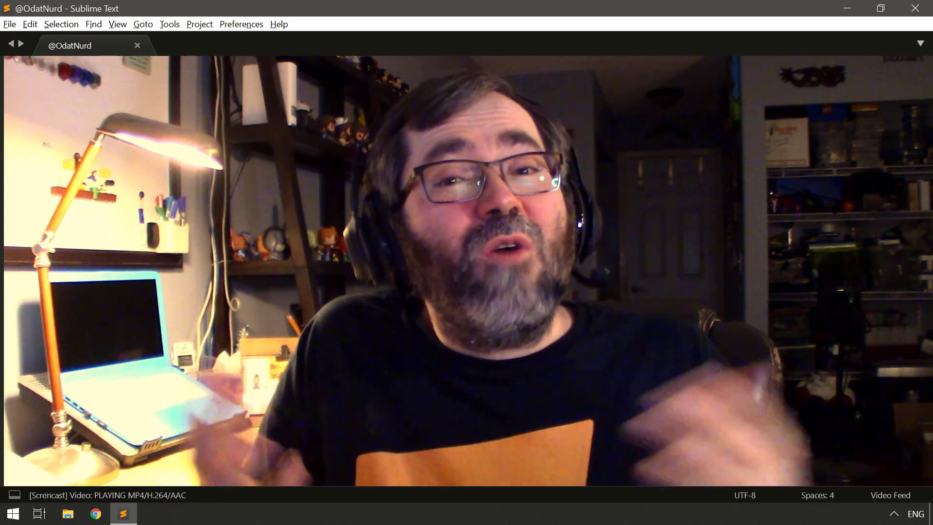
pyautogui.click(881, 8)
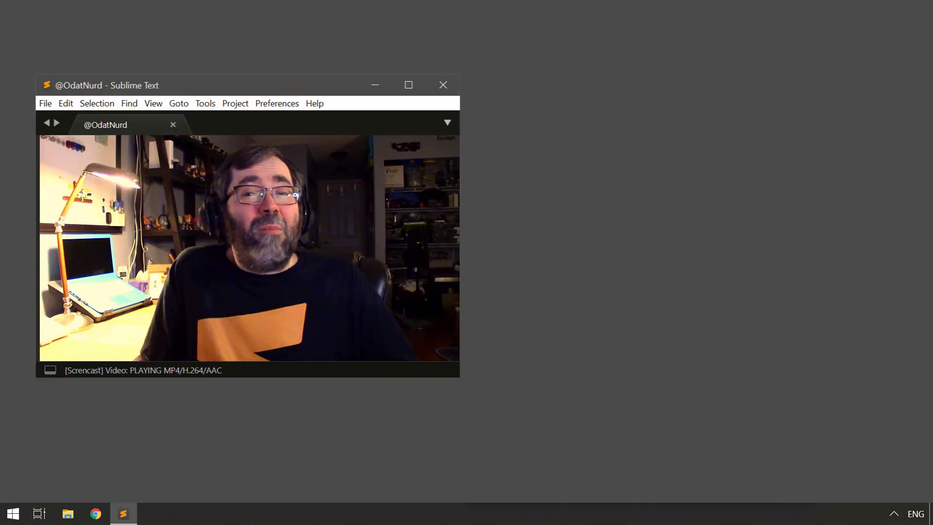